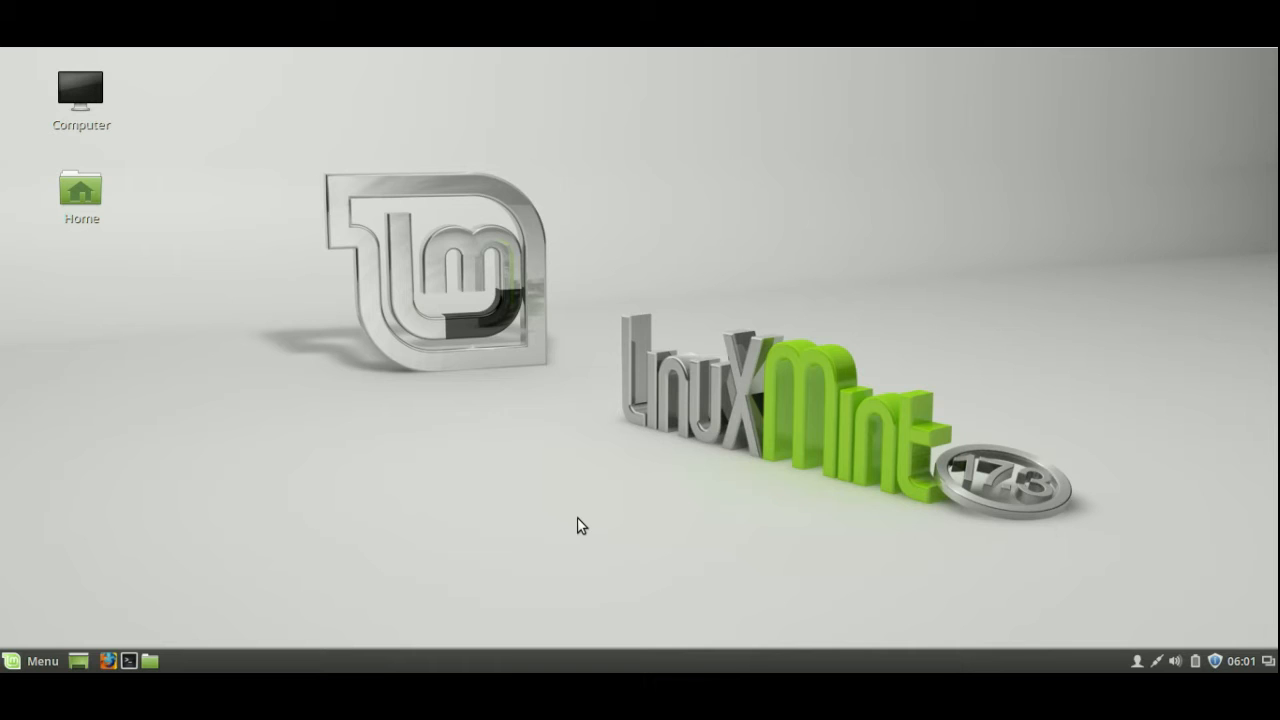
mouse_move(380, 572)
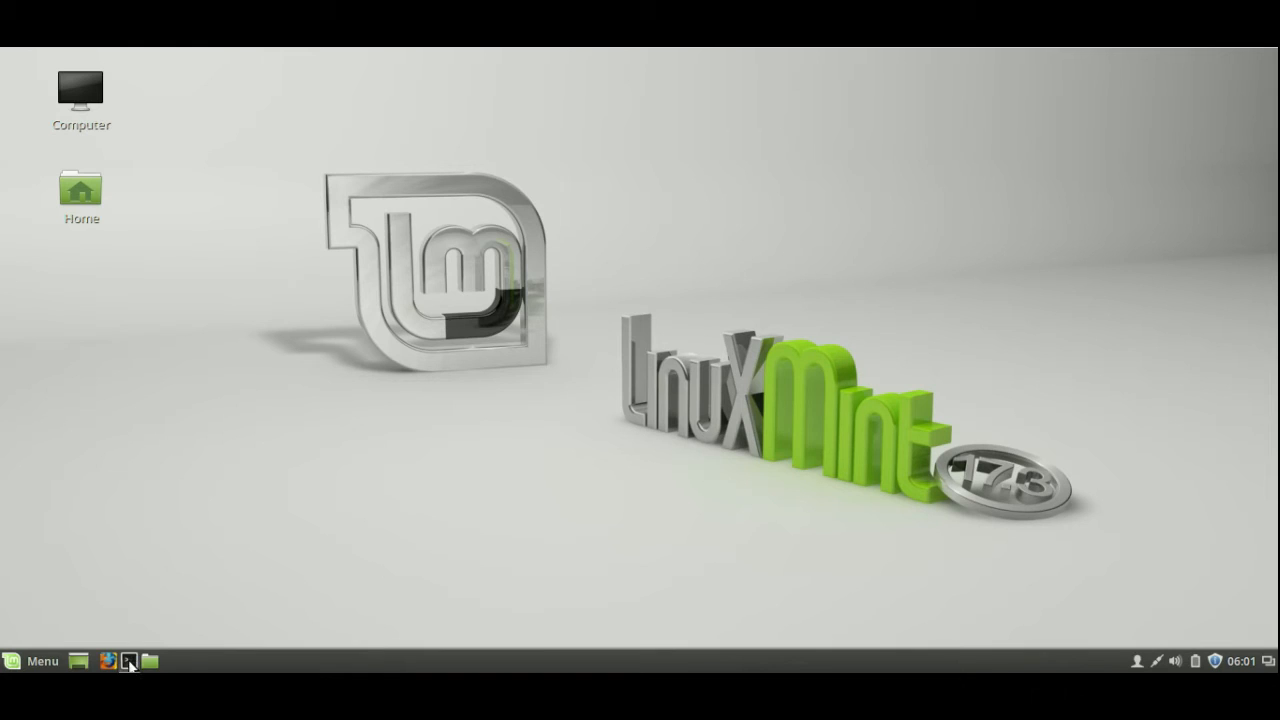
Launch a terminal window and start entering 'uname -a' at the prompt
left_click(128, 660)
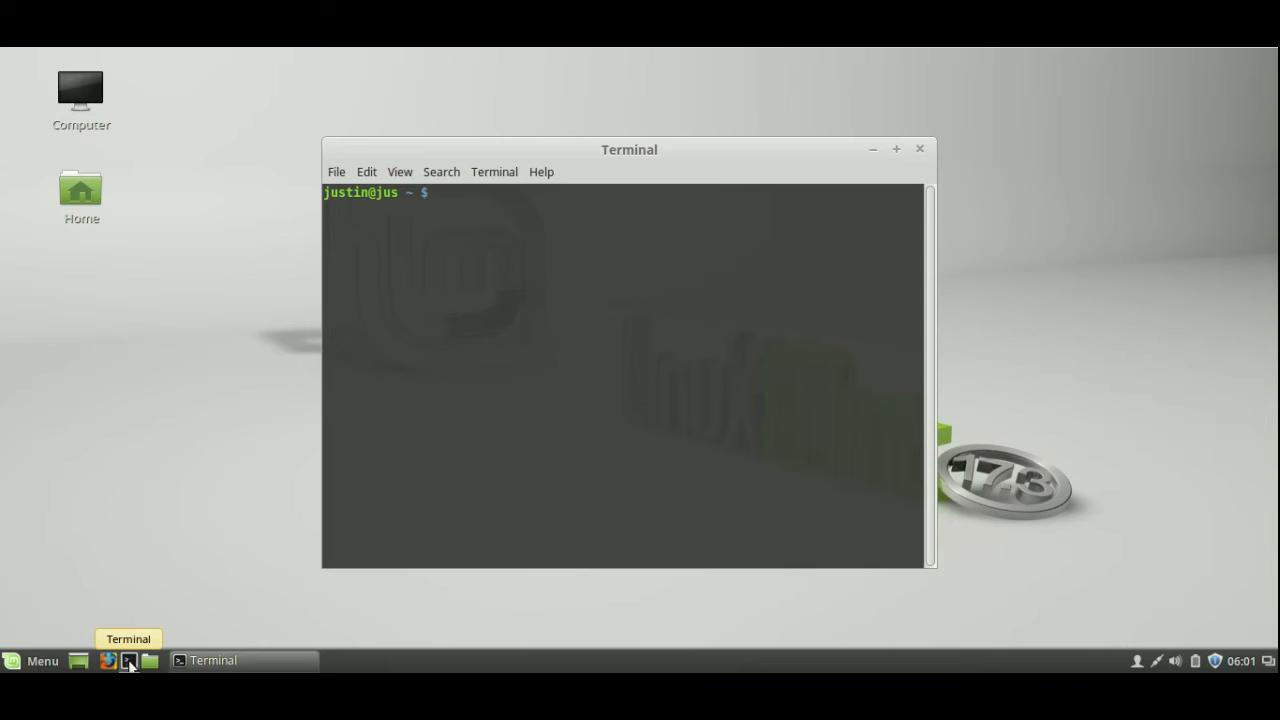
type("u")
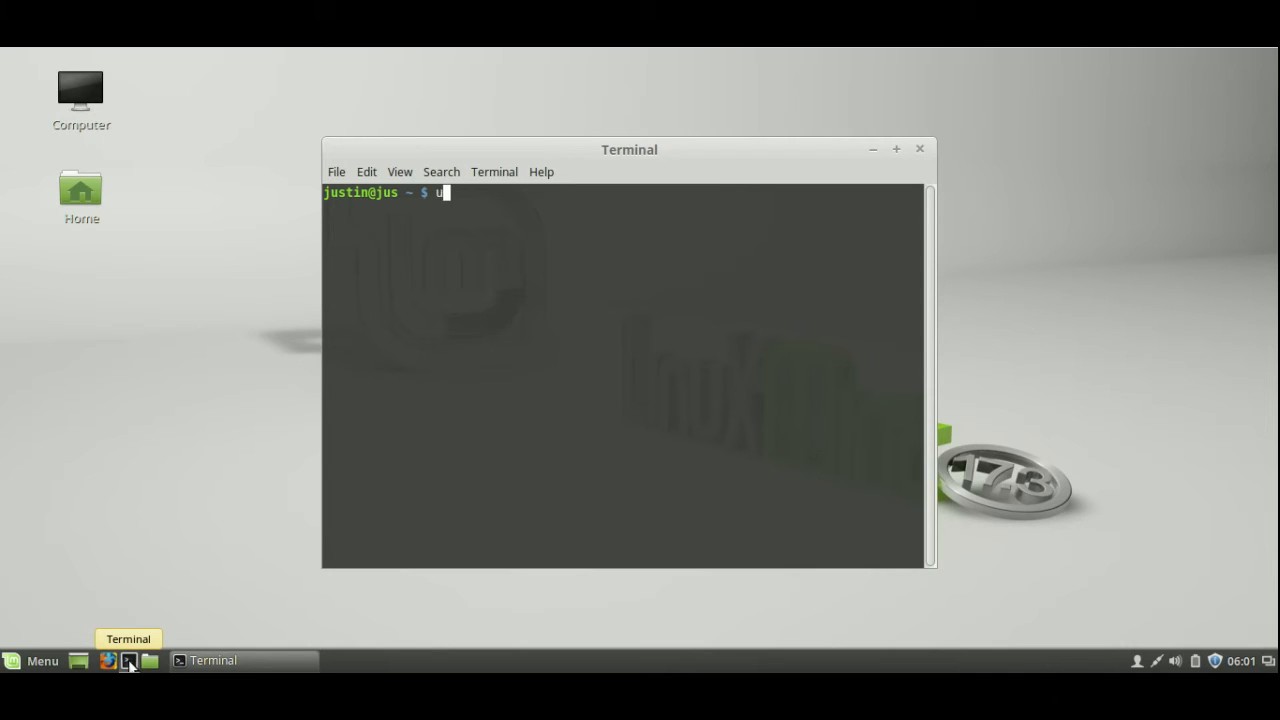
type("name -a")
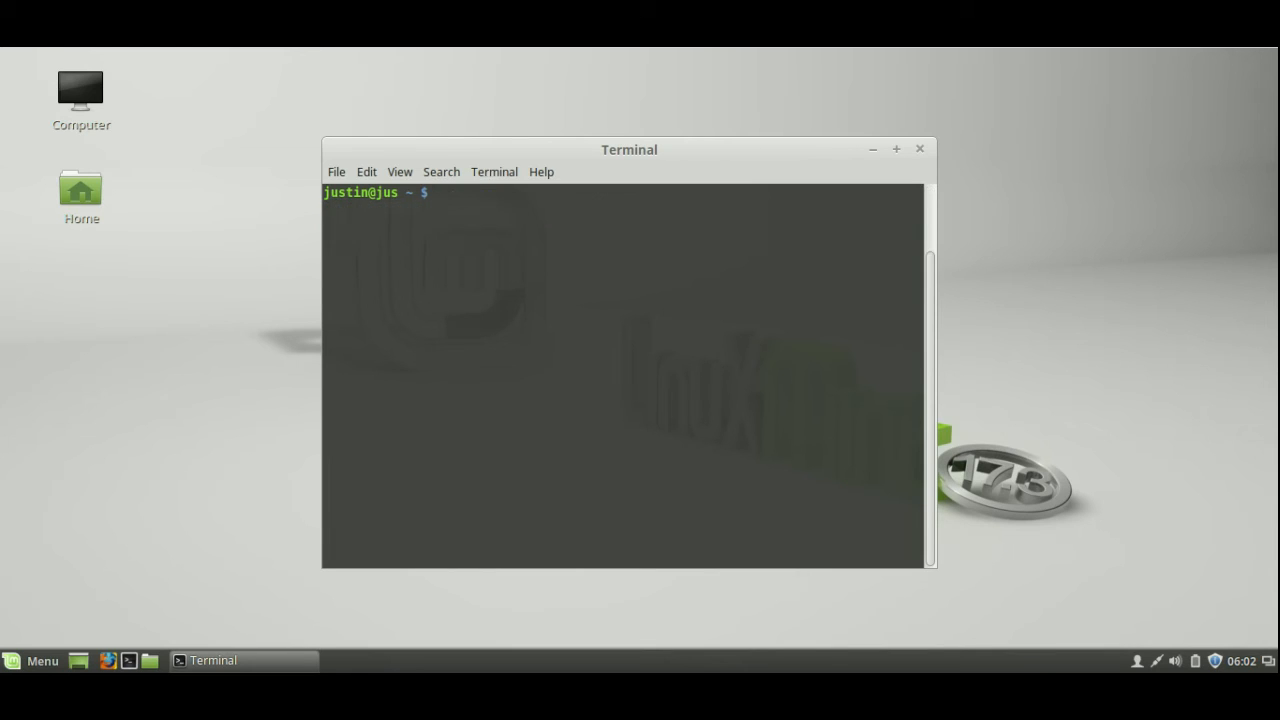
Run 'lsb_release -a' (Linux Mint 17.3 Rosa) and 'uname -a' to show distribution and kernel details
type("l")
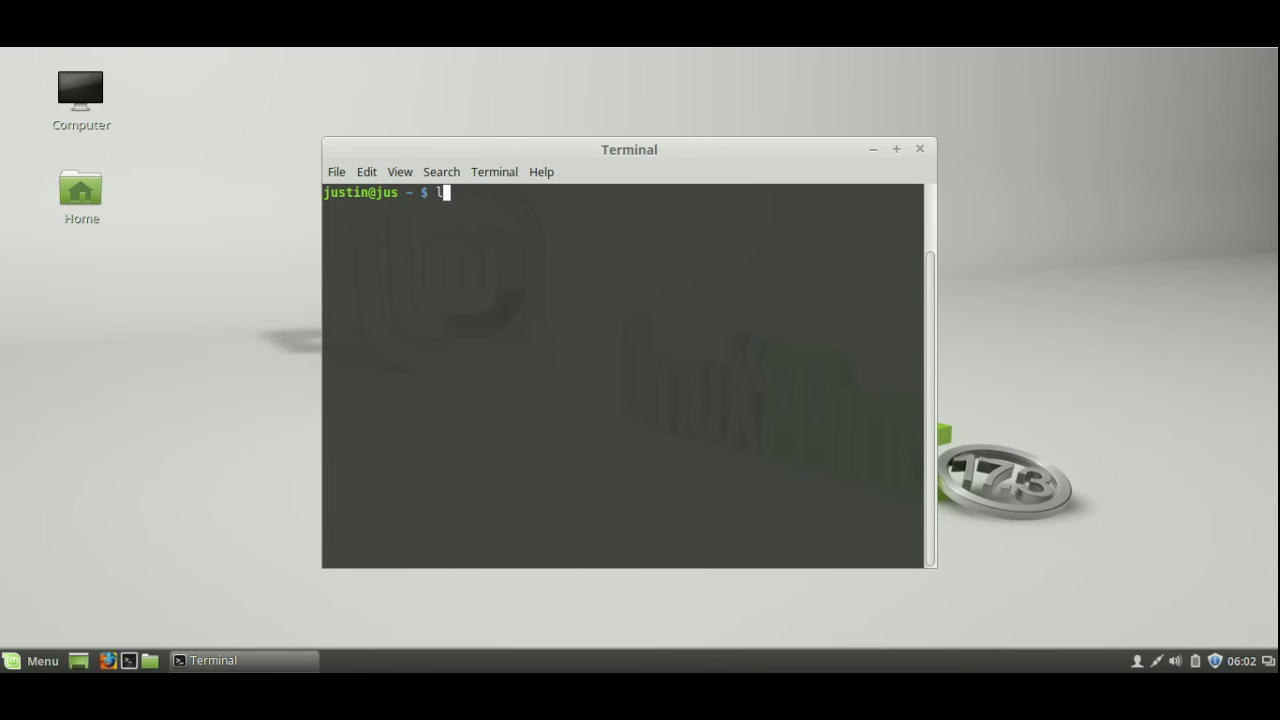
type("sb")
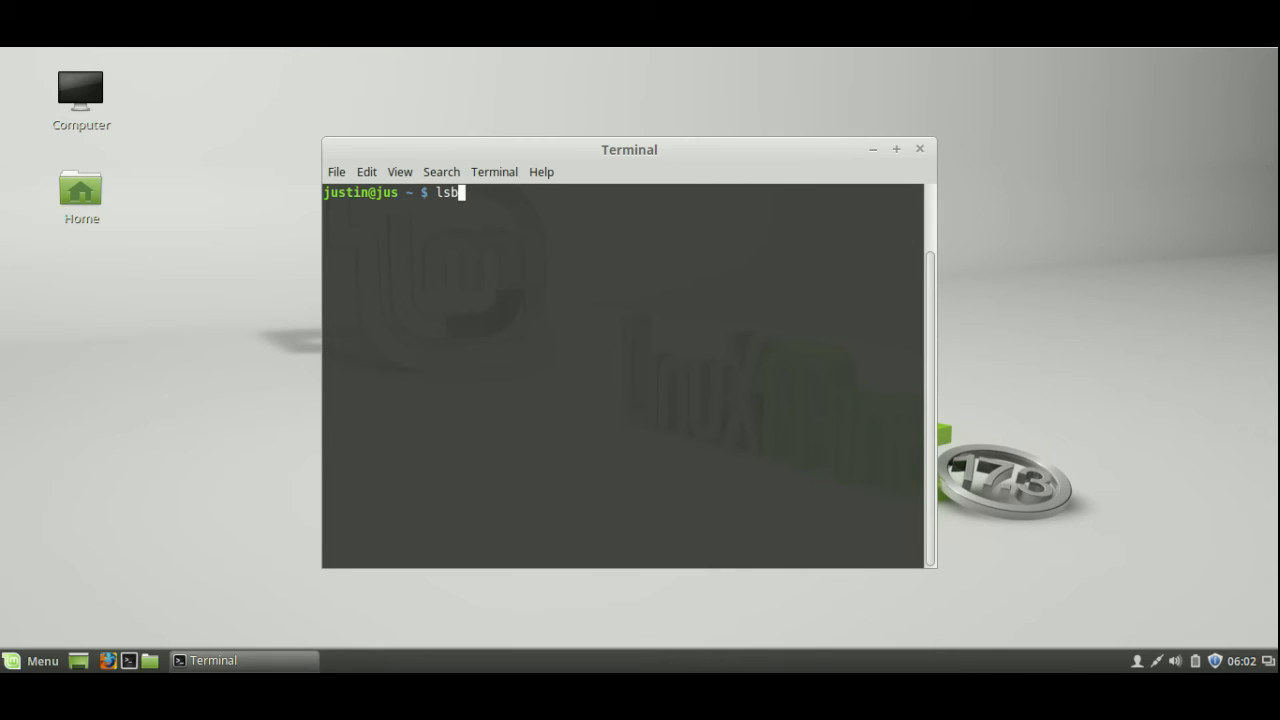
type("_release -a")
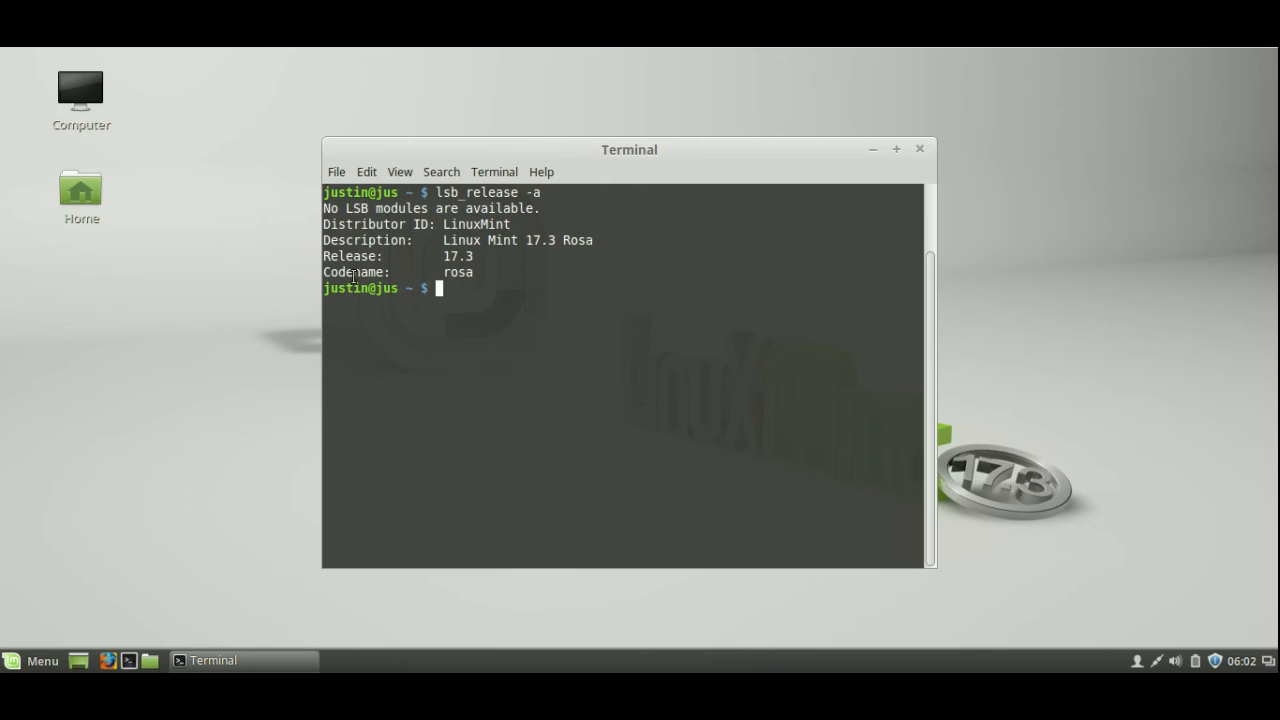
type("uname -a")
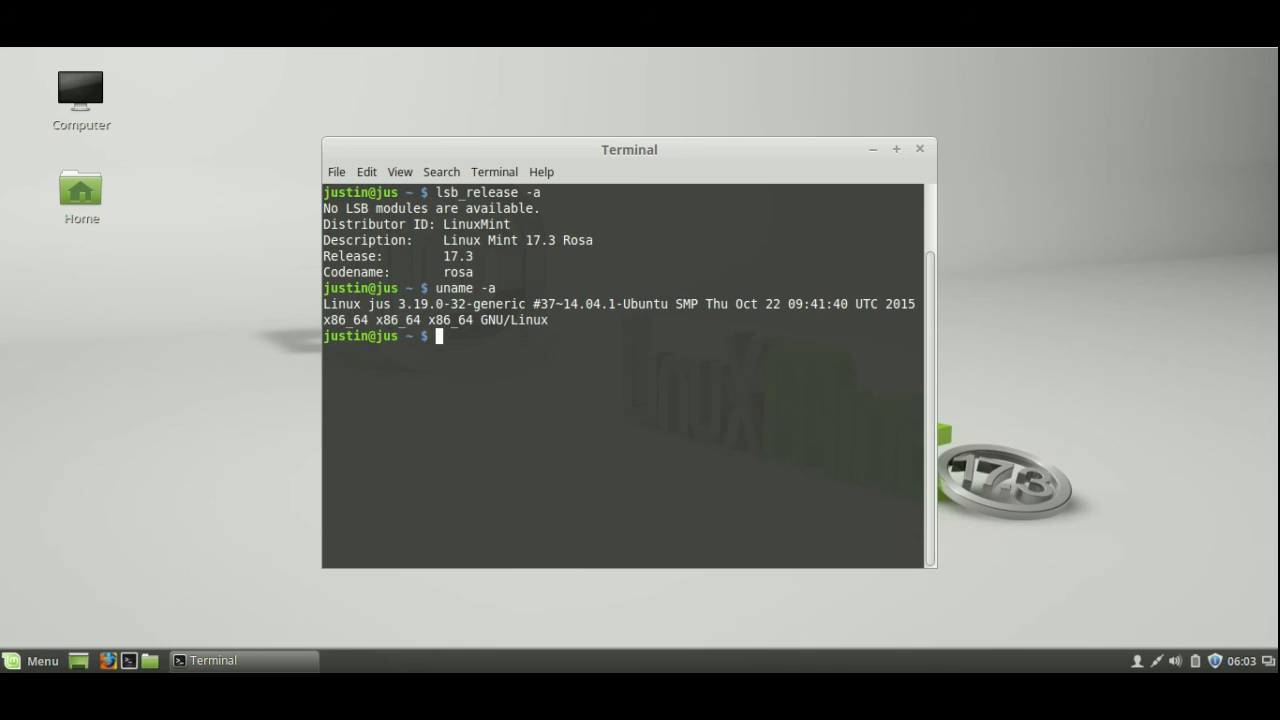
mouse_move(476, 364)
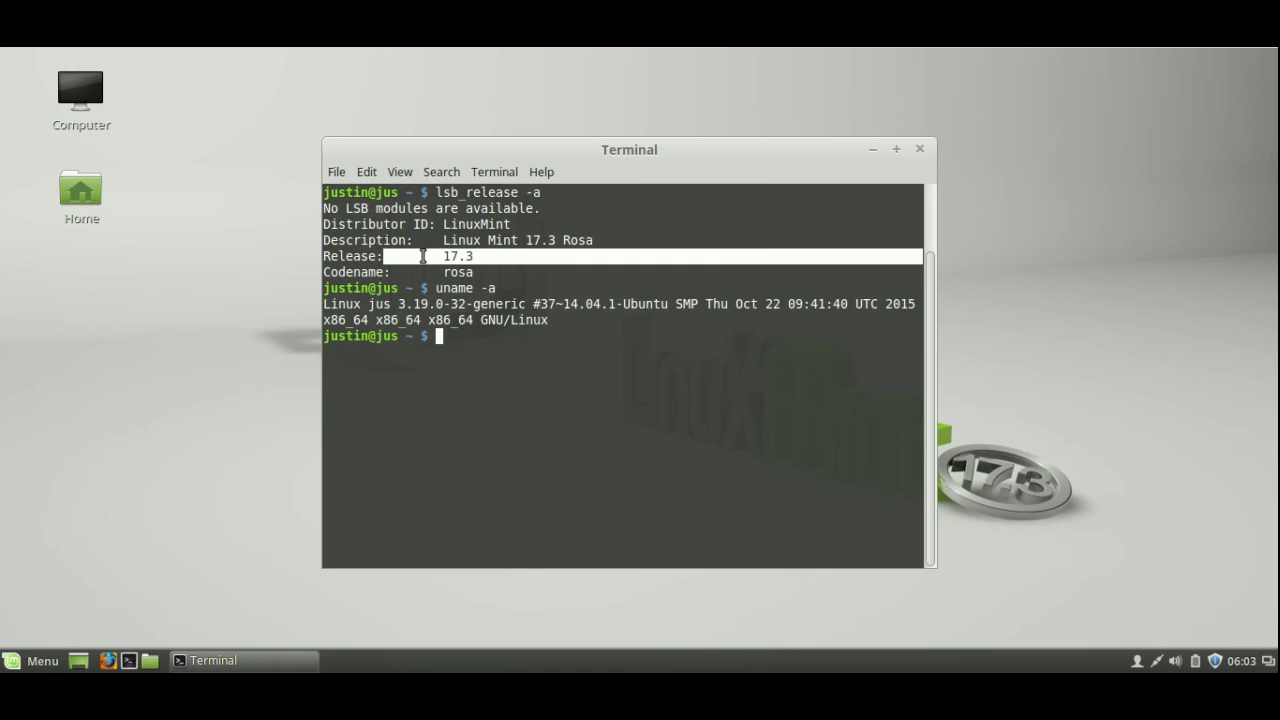
mouse_move(864, 456)
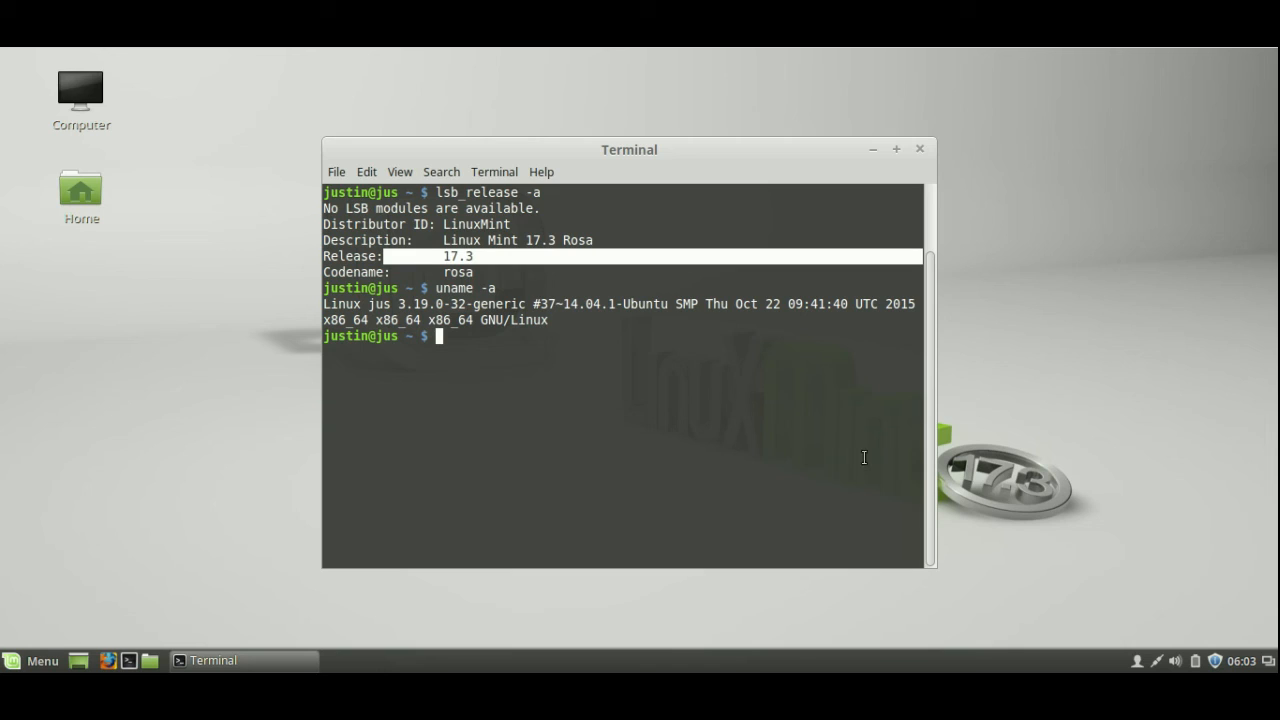